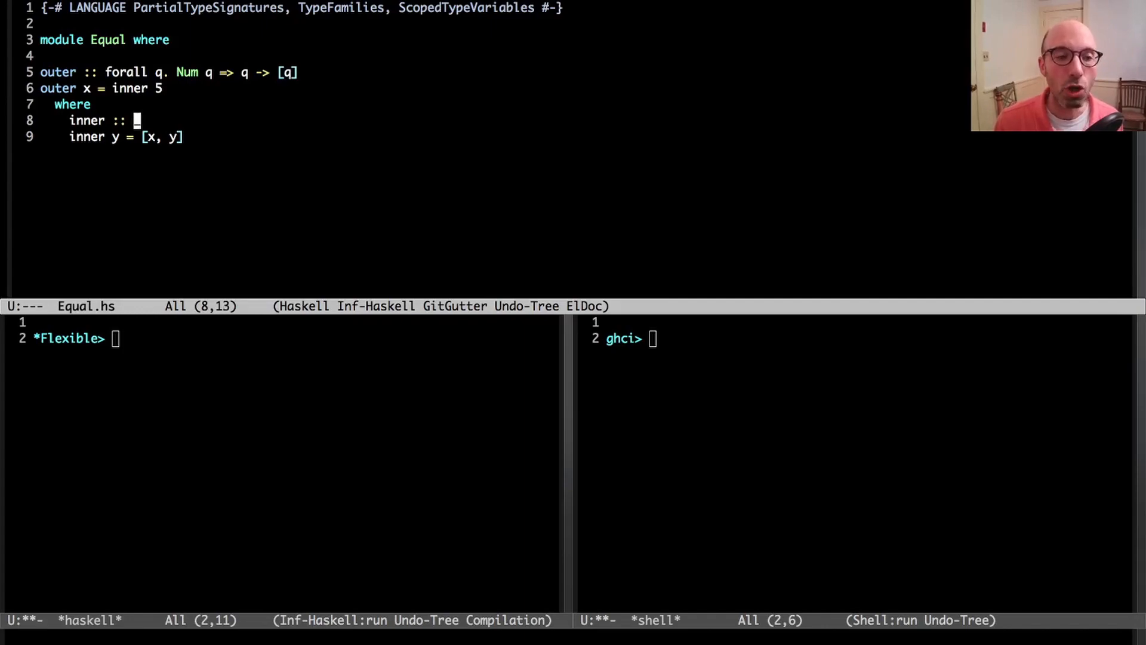
Step: Give inner the wildcard signature _ and load Equal.hs to see the q -> [q] warning
{"action": "type", "text": "_"}
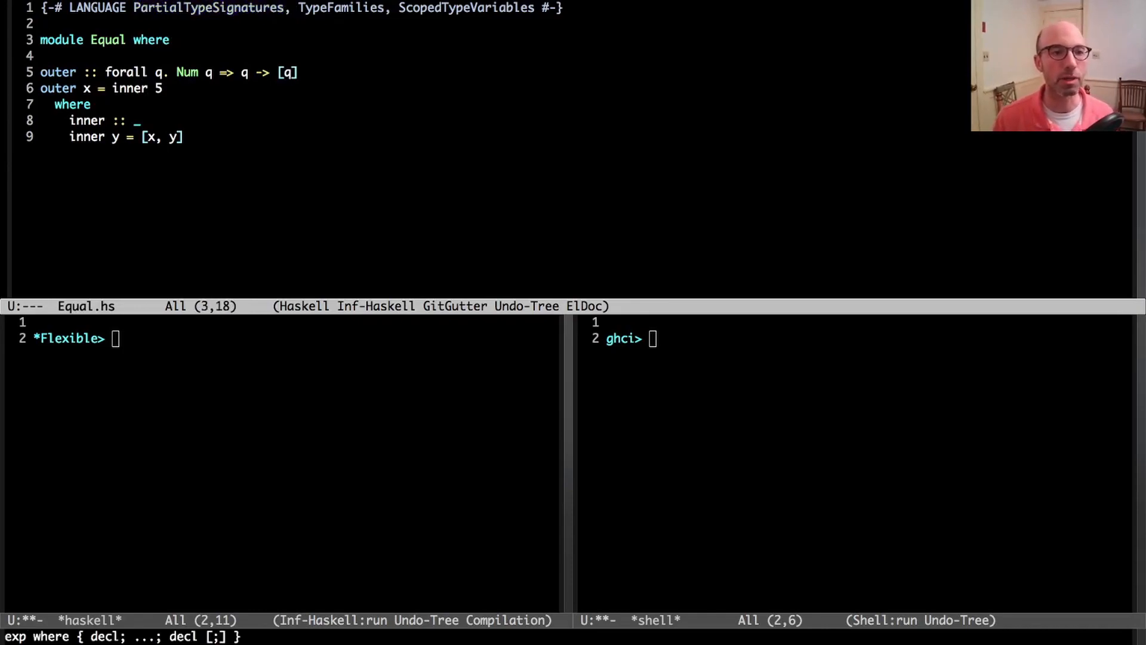
{"action": "left_click", "coordinate": [165, 88]}
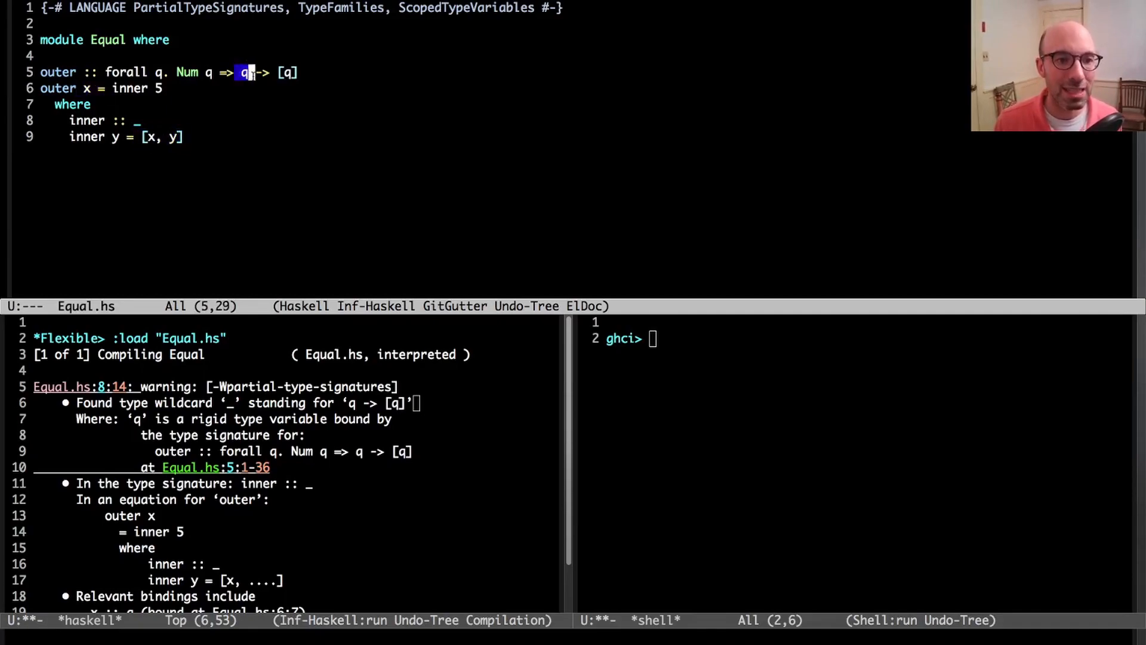
{"action": "key", "text": "ctrl+space"}
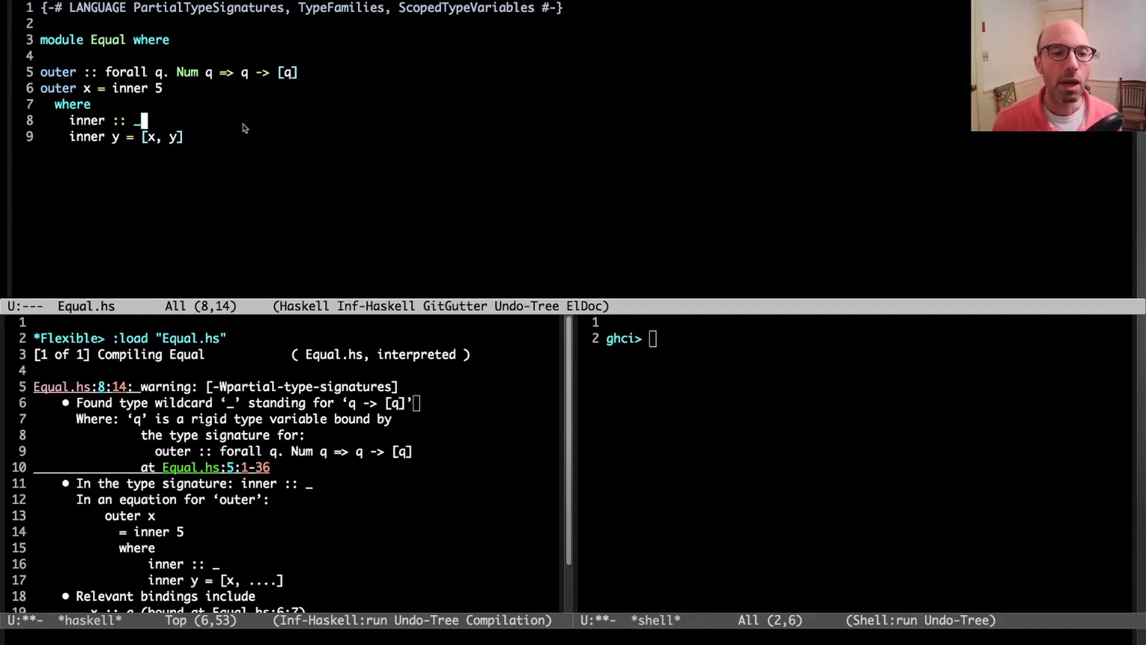
Step: Write inner's signature as (q ~ t) => t -> [q] in Equal.hs
{"action": "type", "text": "("}
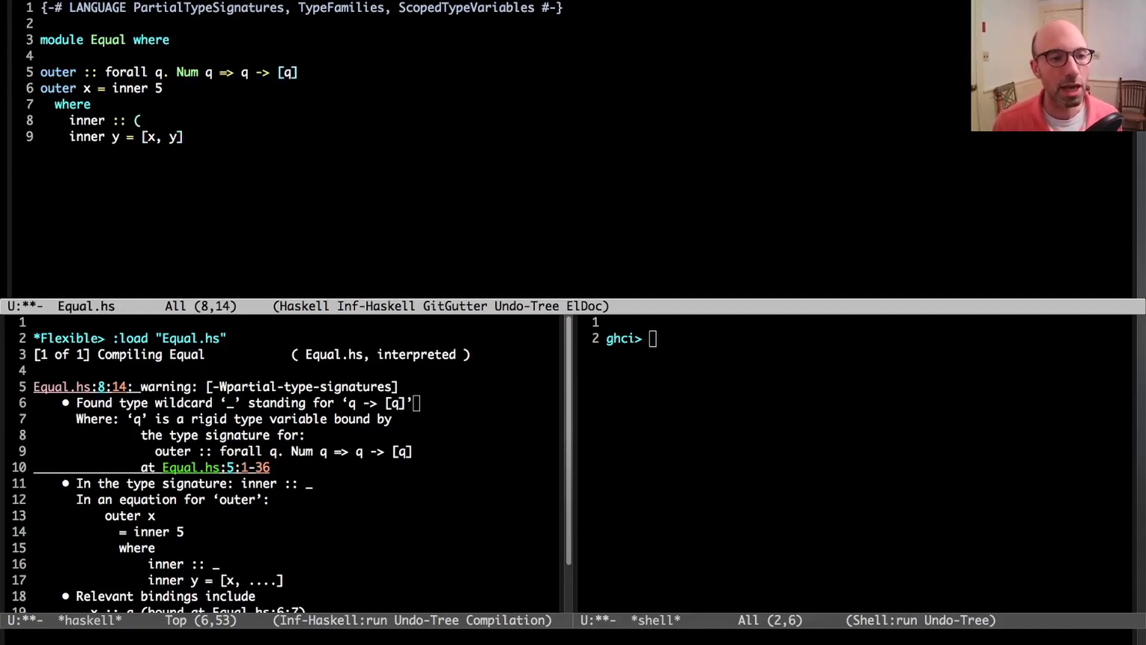
{"action": "type", "text": "q ~ t) => t ->"}
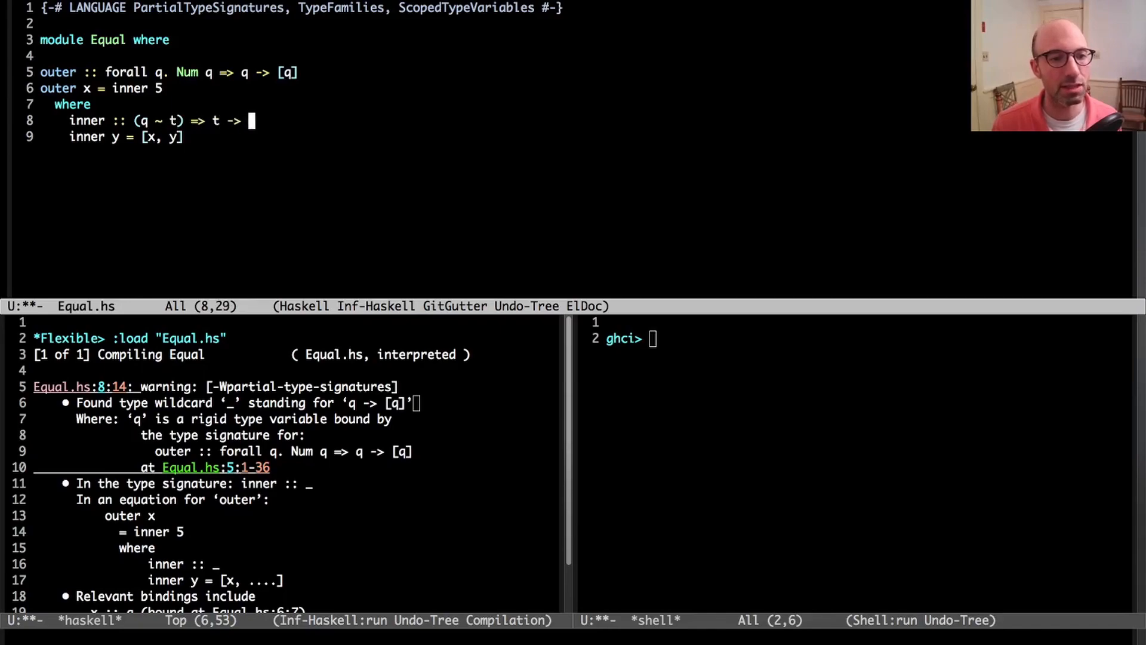
{"action": "type", "text": "[q]"}
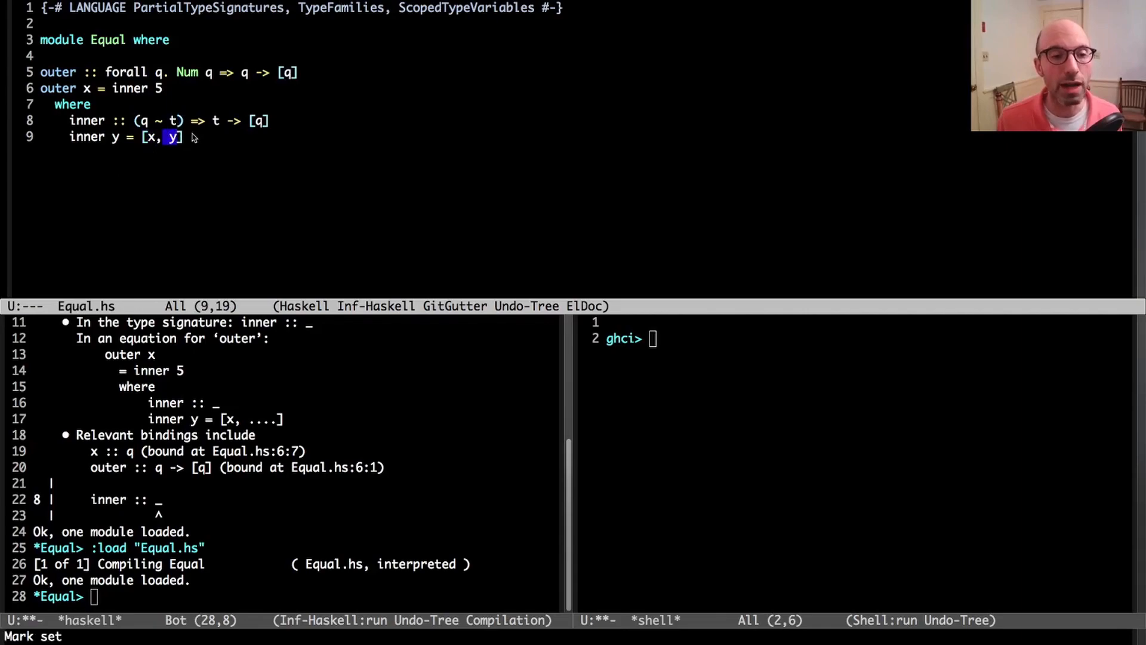
{"action": "mouse_move", "coordinate": [219, 195]}
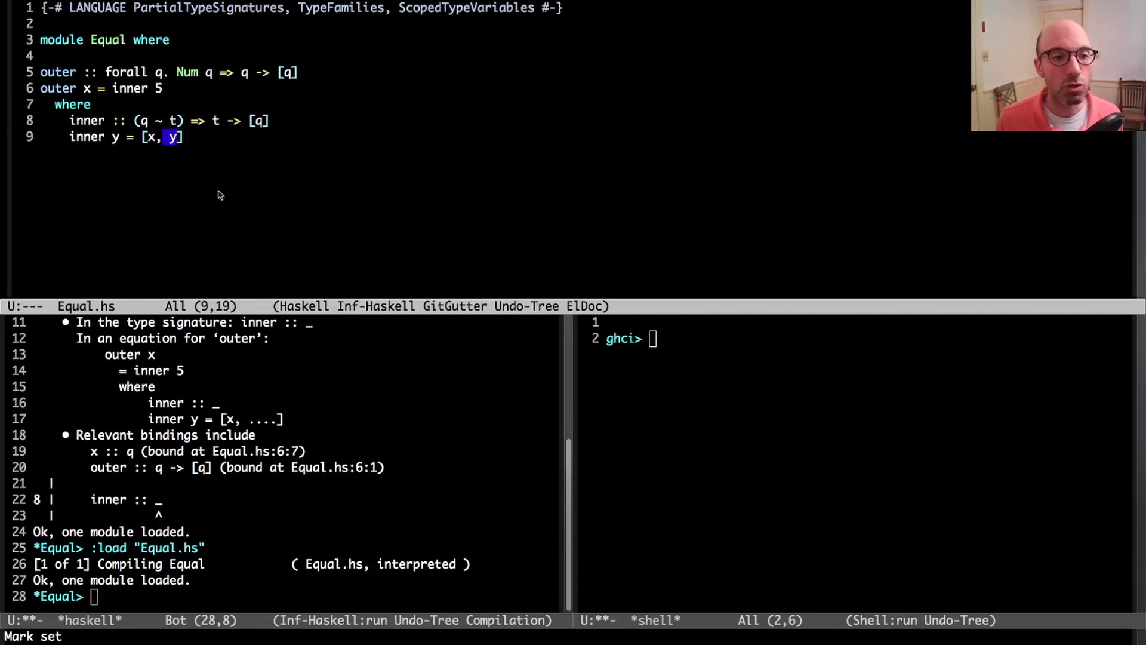
{"action": "mouse_move", "coordinate": [222, 146]}
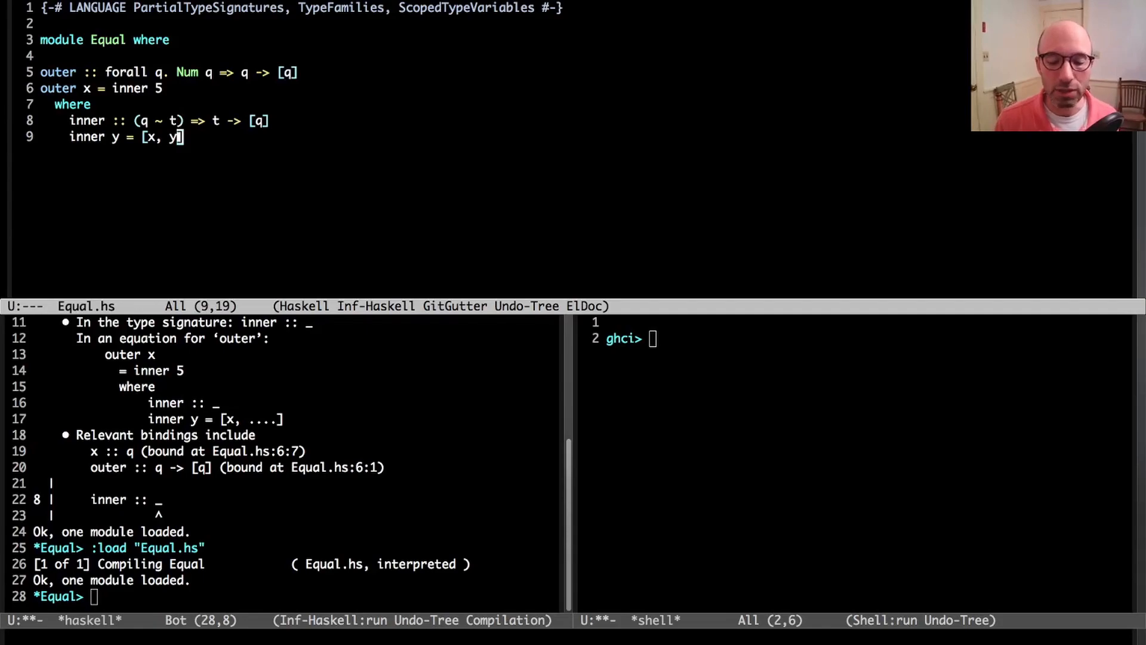
{"action": "mouse_move", "coordinate": [154, 6]}
{"action": "type", "text": "-- x :: q"}
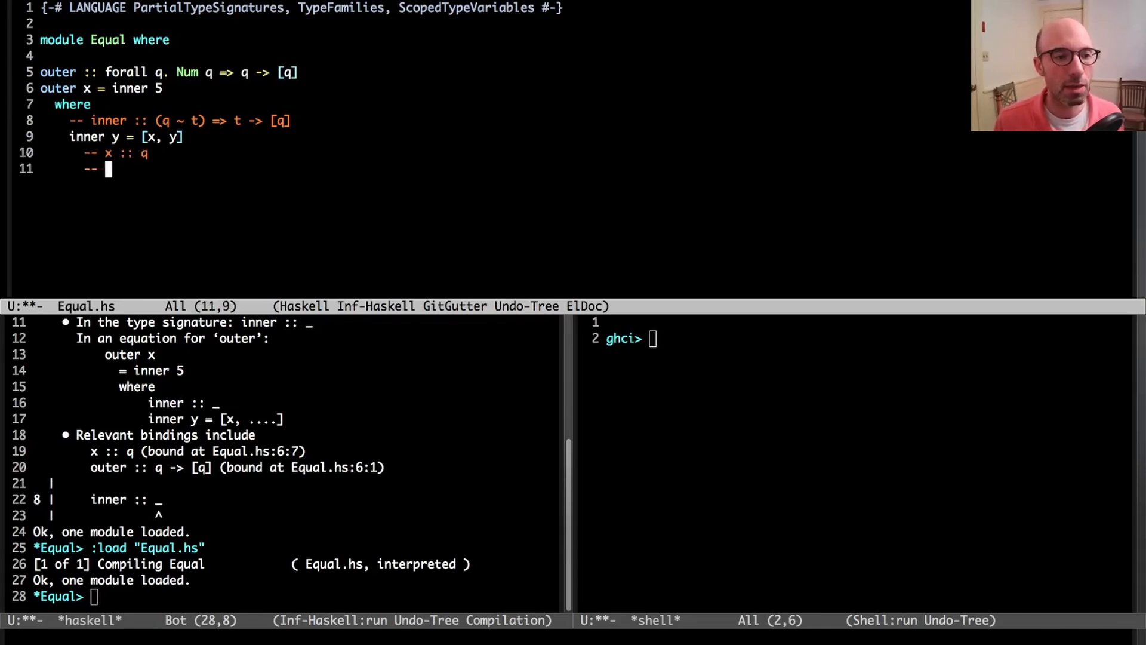
Step: Add the comment -- y :: alpha below -- x :: q under inner
{"action": "type", "text": "y :: alpha"}
{"action": "type", "text": "-- [W] alpha ~ q"}
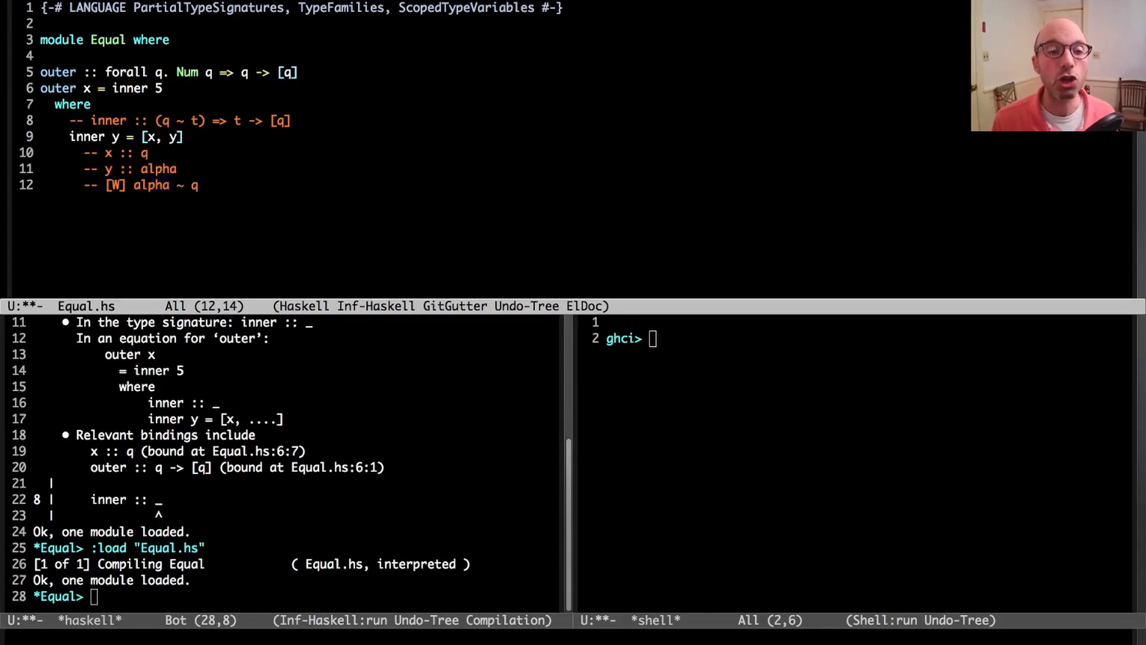
Step: Open Flexible.hs, with class C a b | a -> b and unsigned foo, and load it in GHCi
{"action": "left_click", "coordinate": [193, 185]}
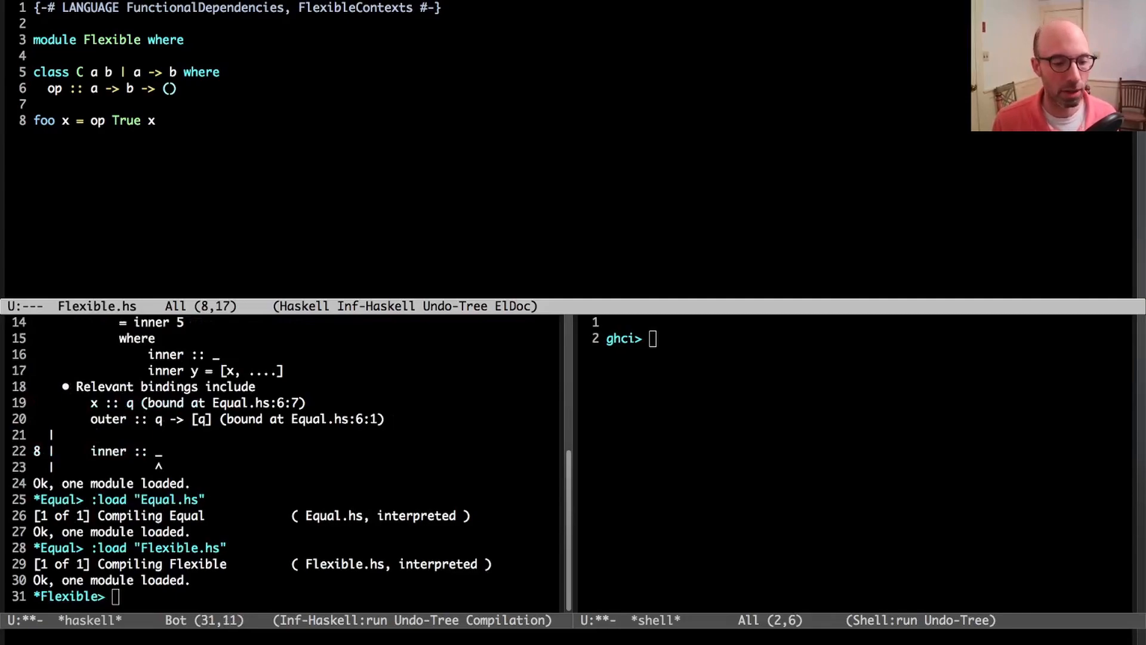
{"action": "type", "text": ":i foo"}
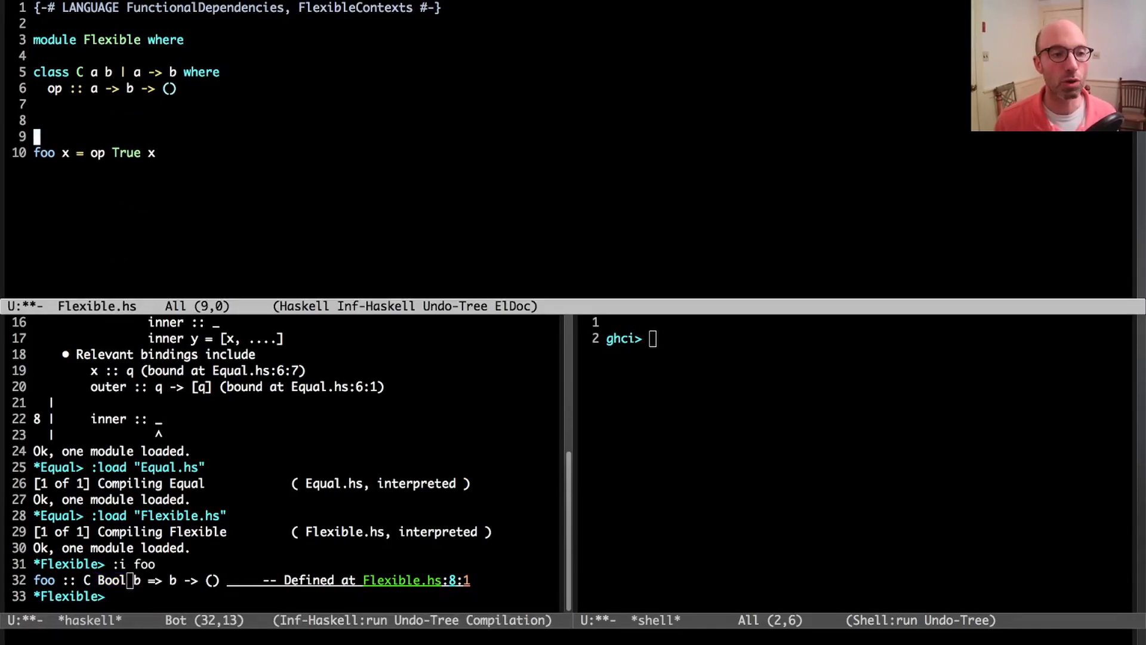
Step: Add instances C Bool Int and C Bool Char to Flexible.hs to trigger the fundep conflict
{"action": "type", "text": "instance C Bool"}
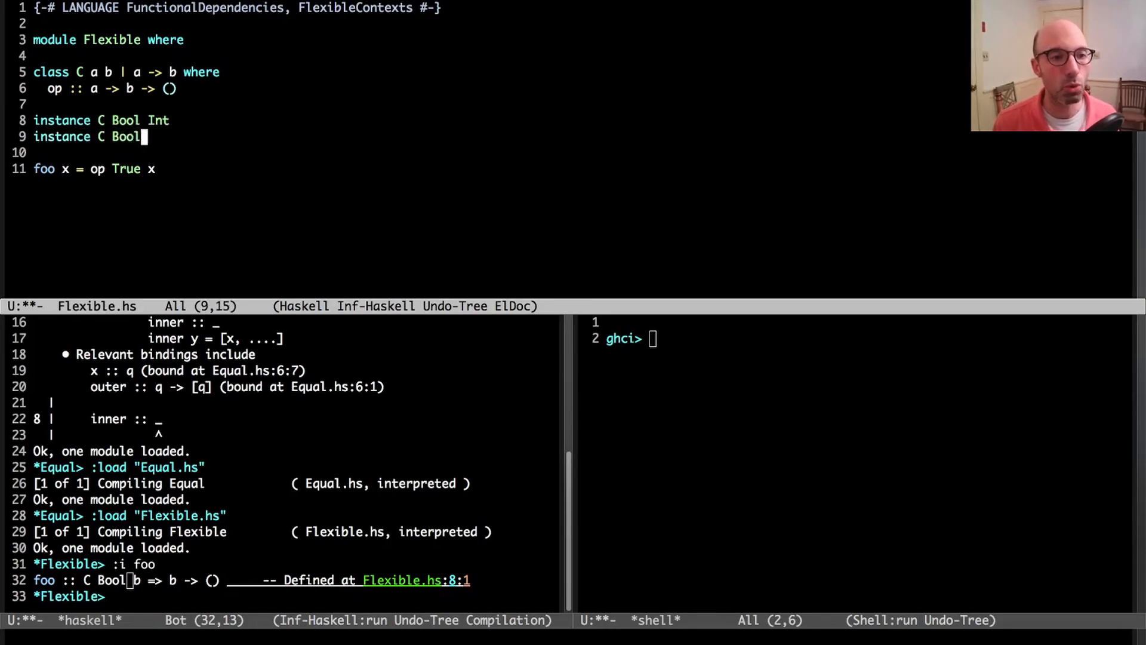
{"action": "type", "text": "Char"}
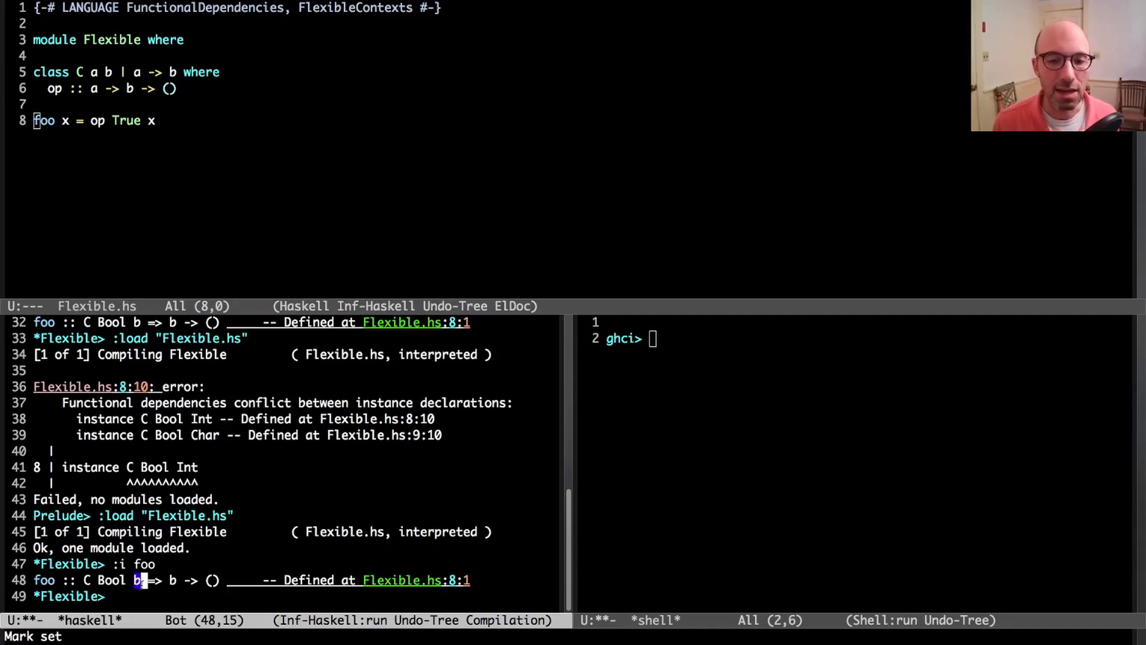
{"action": "mouse_move", "coordinate": [690, 541]}
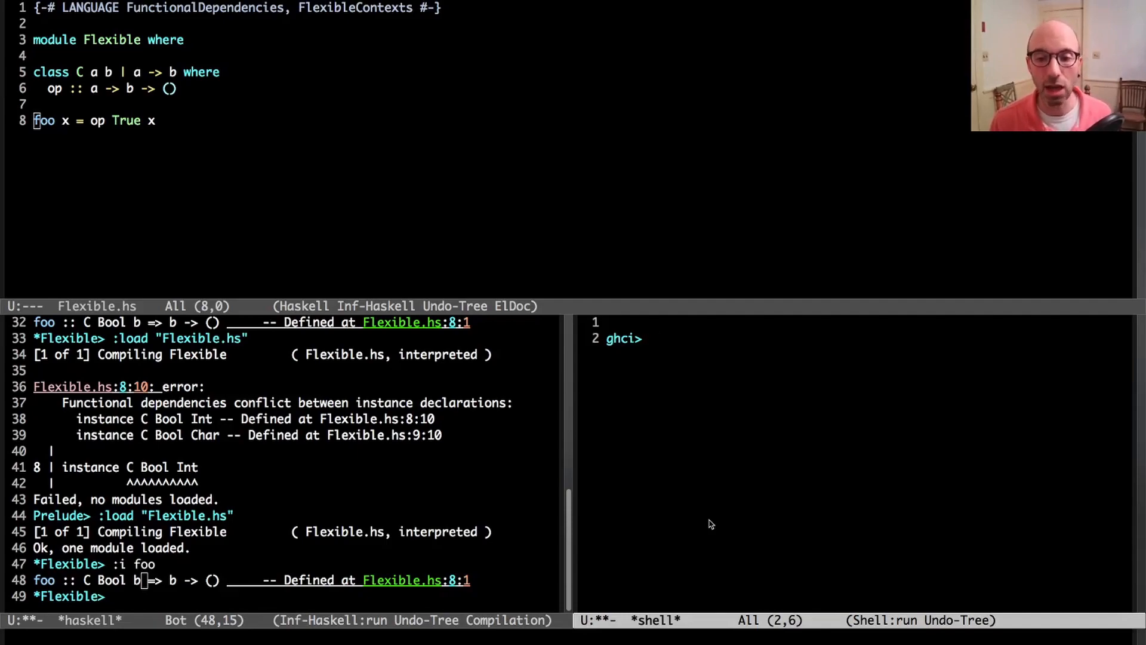
Step: Run :load Flexible in the *shell* ghci, getting No instance for (C Bool b0)
{"action": "type", "text": ":"}
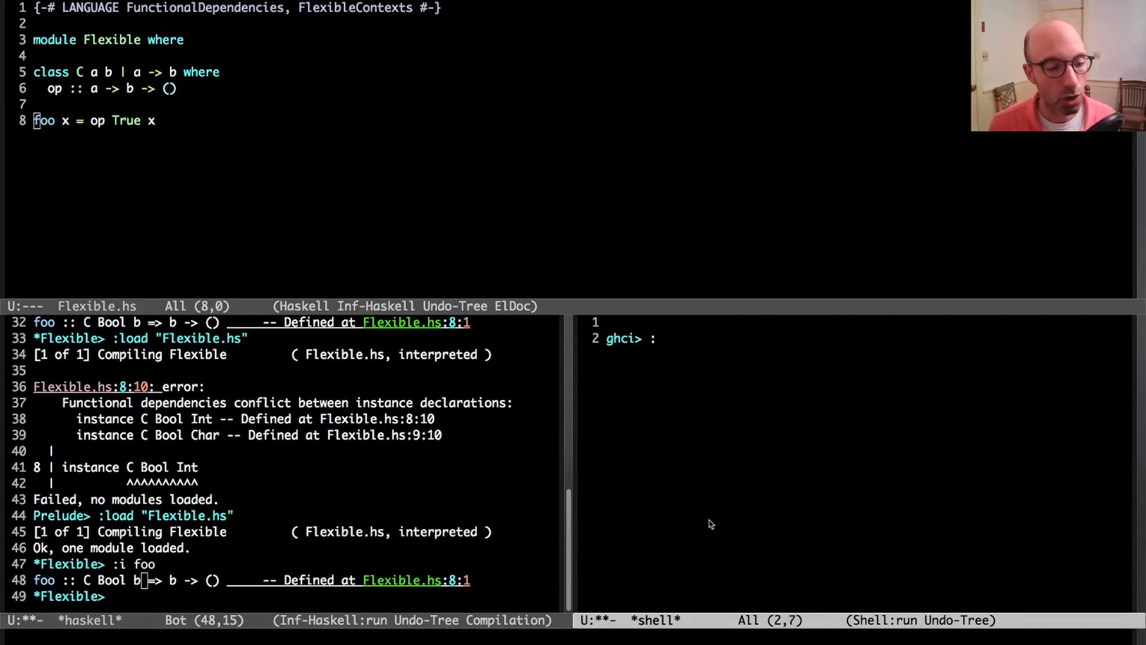
{"action": "type", "text": ":load Flexible"}
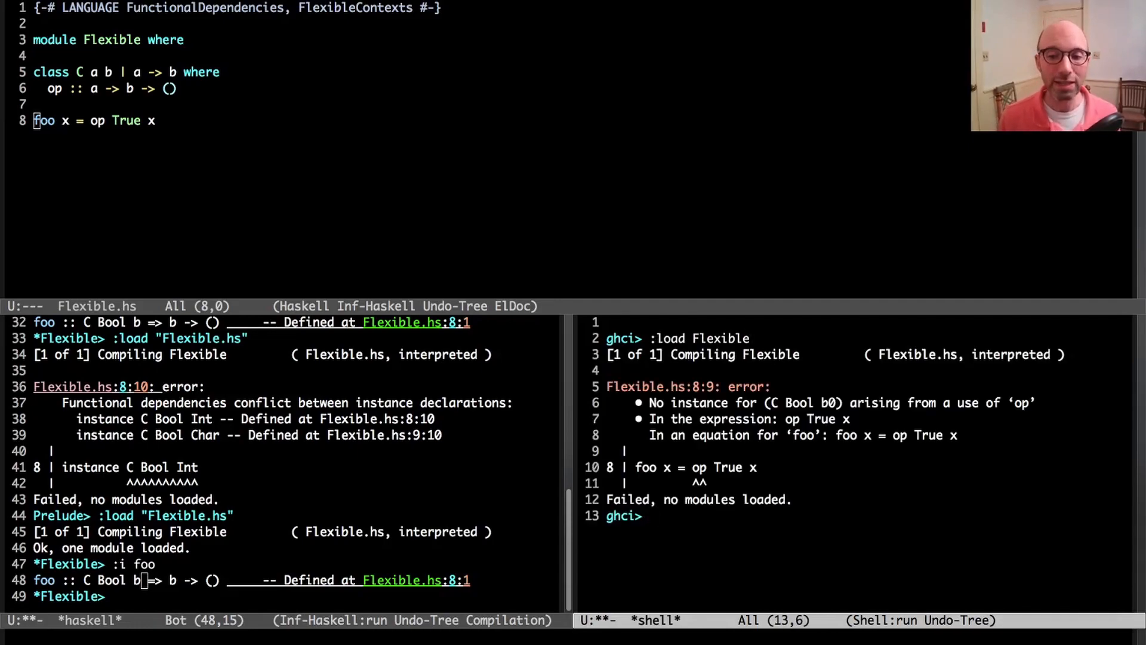
{"action": "mouse_move", "coordinate": [810, 387]}
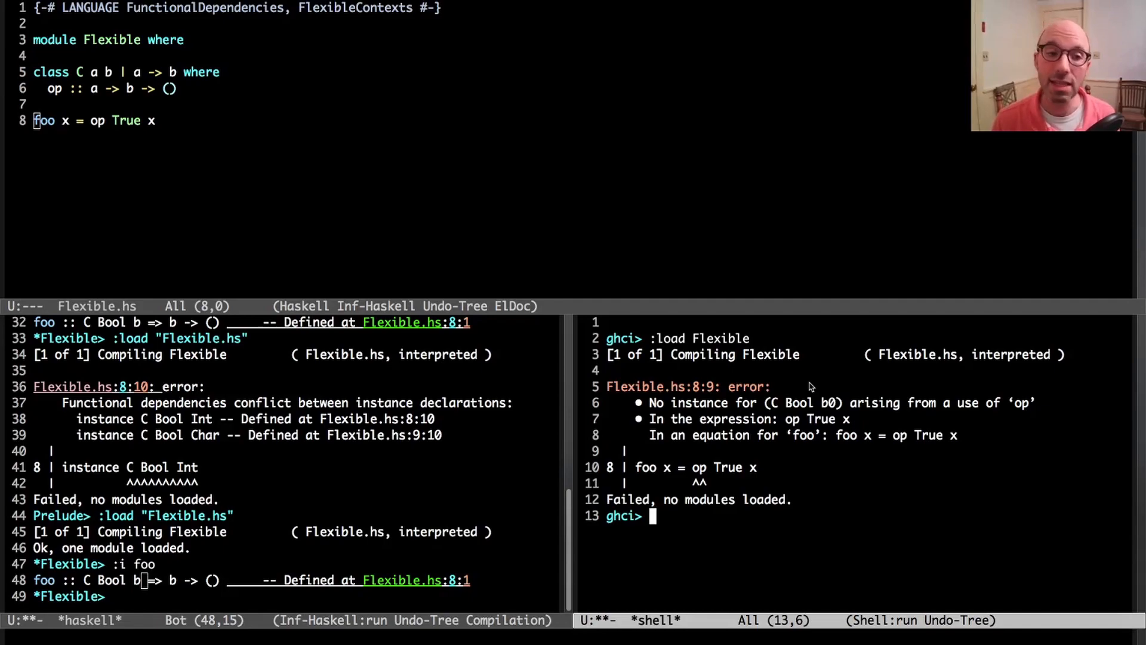
{"action": "mouse_move", "coordinate": [762, 310]}
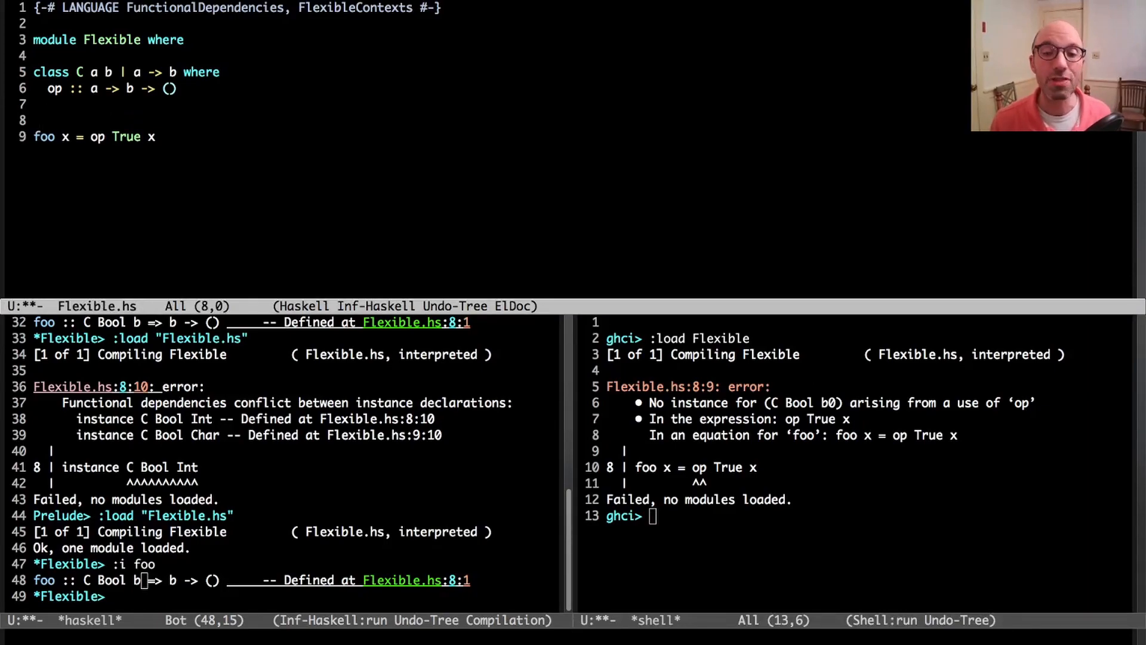
Step: Add foo :: C Bool b => b -> () and reload with :r in the *shell* ghci
{"action": "type", "text": "foo ::"}
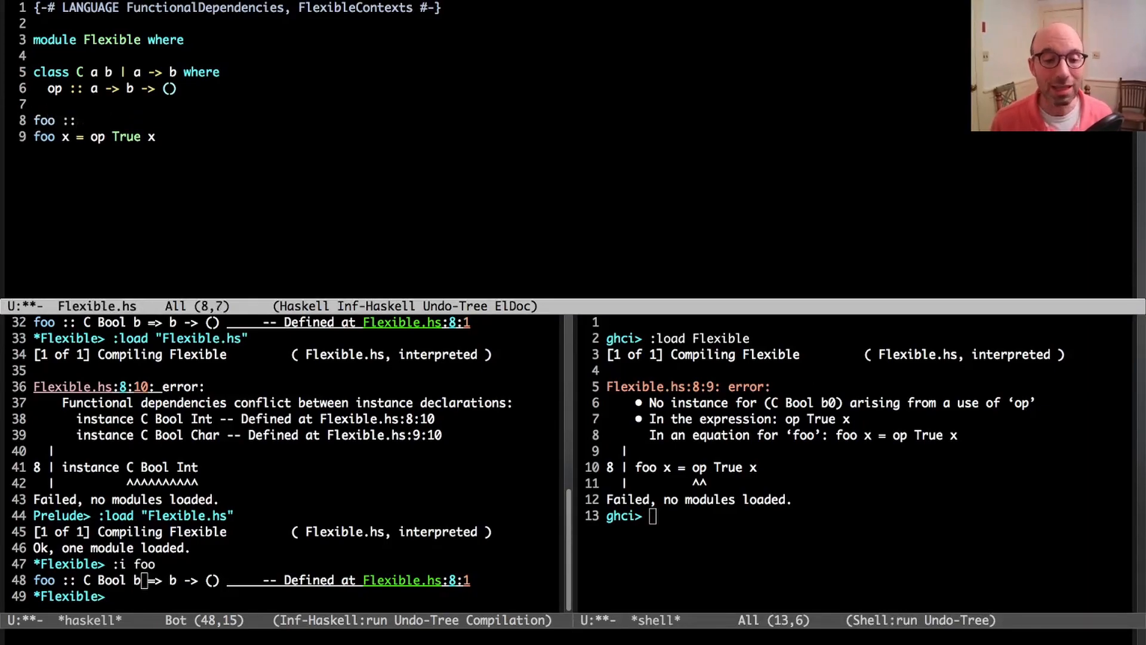
{"action": "type", "text": "C Bool b => b -> ("}
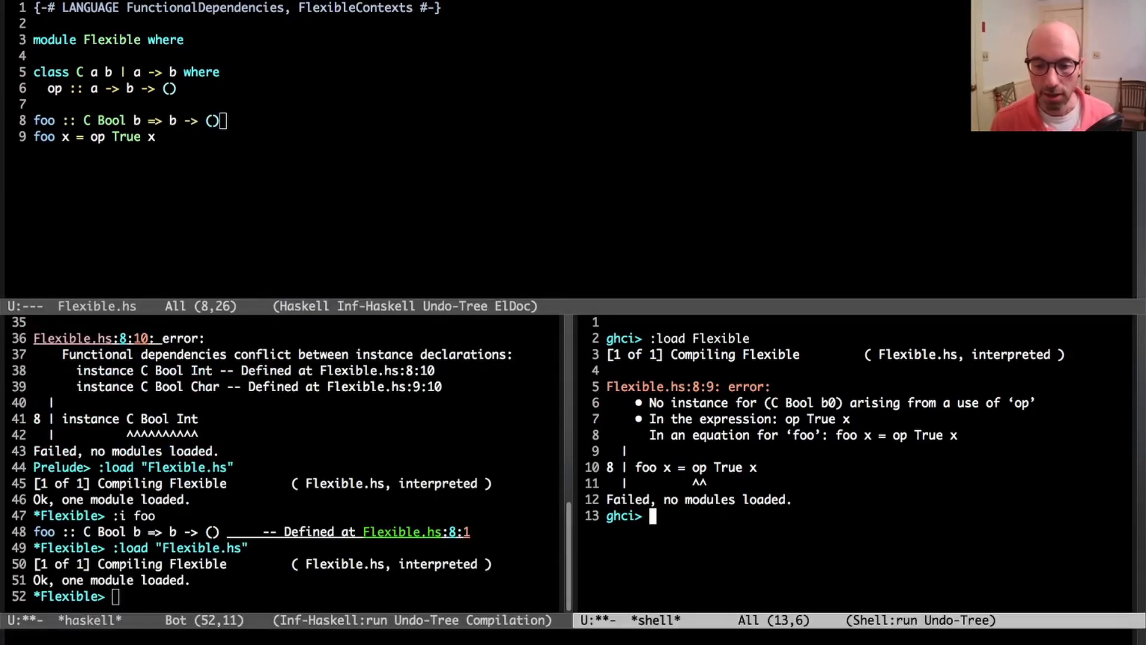
{"action": "type", "text": ":r"}
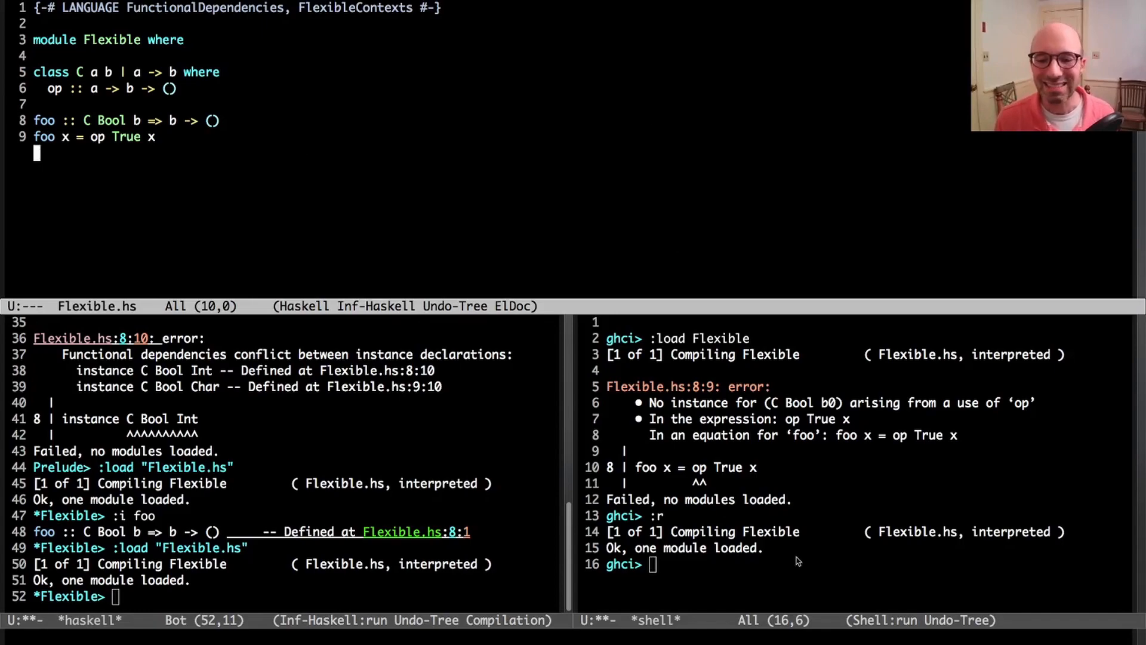
{"action": "left_click_drag", "start_coordinate": [780, 402], "coordinate": [841, 402]}
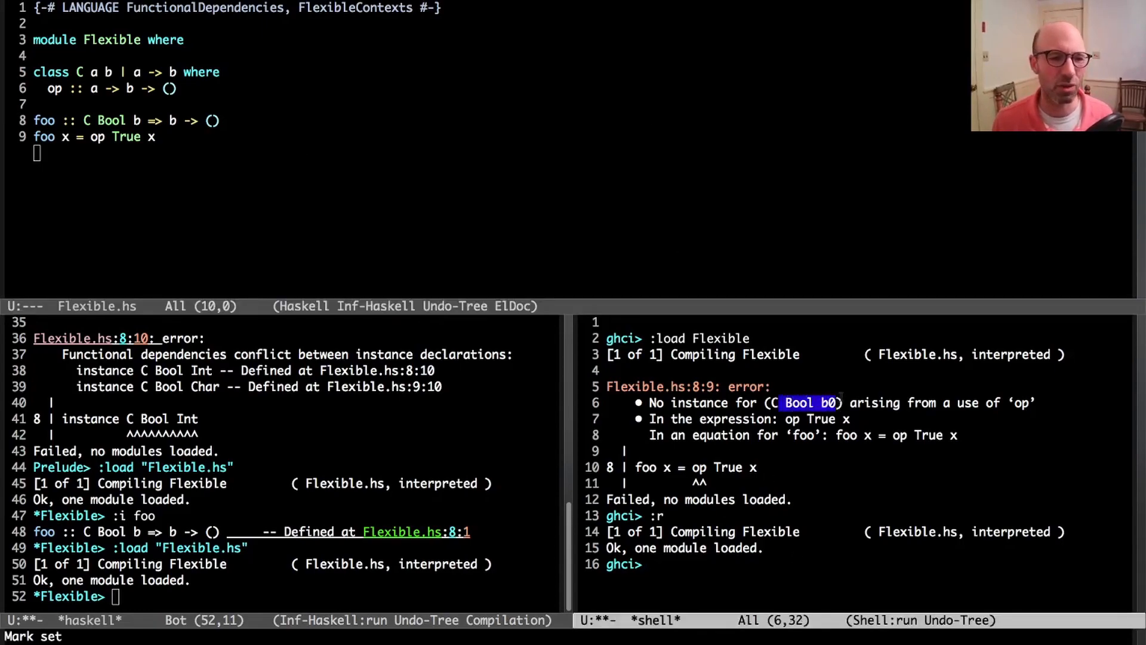